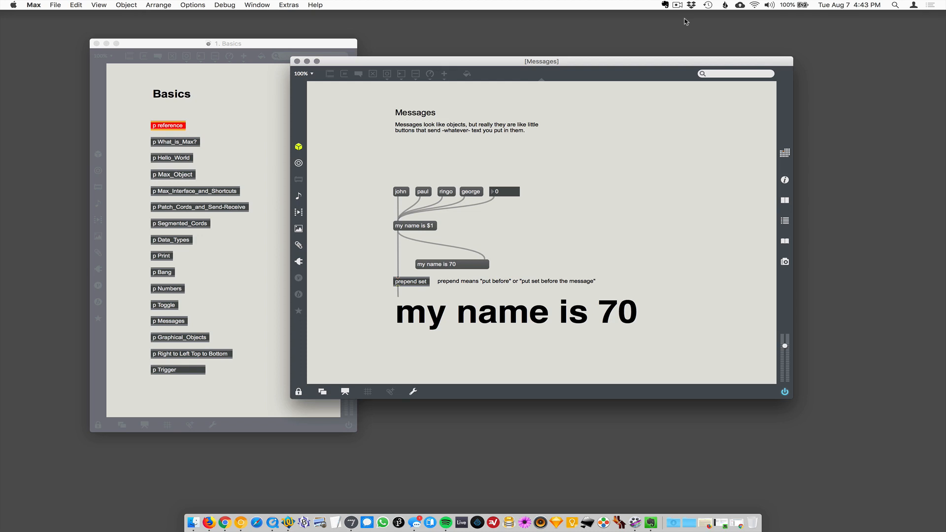
mouse_move(412, 170)
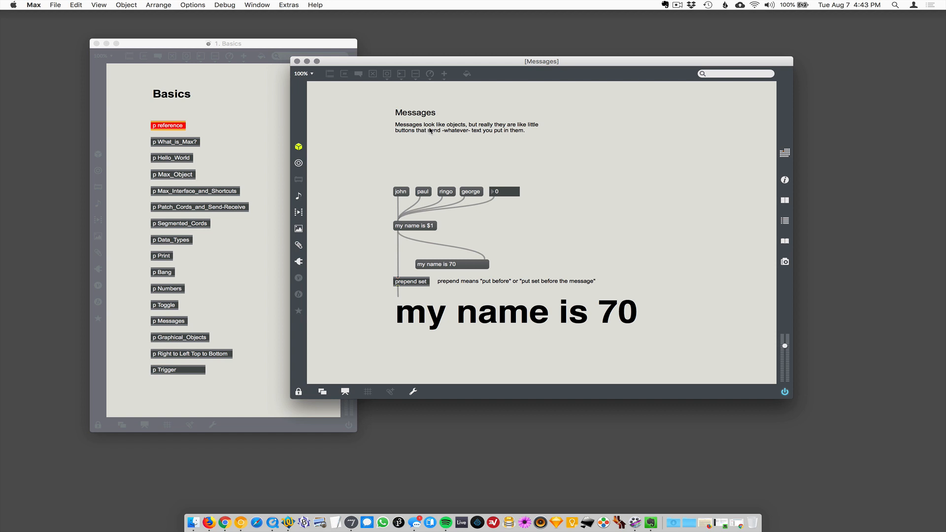
mouse_move(448, 144)
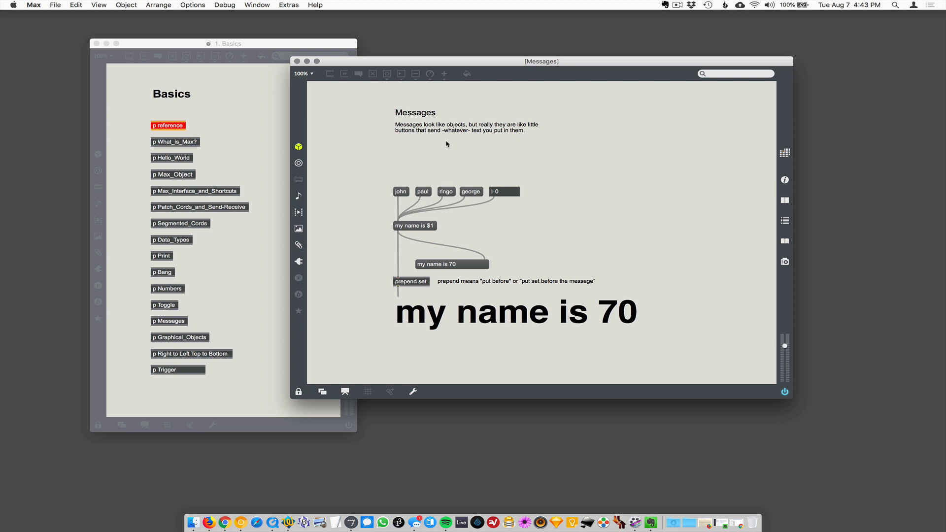
Step: Unlock the Messages patch with Cmd+E and start a new sfplay~ object on the empty canvas
key(cmd+e)
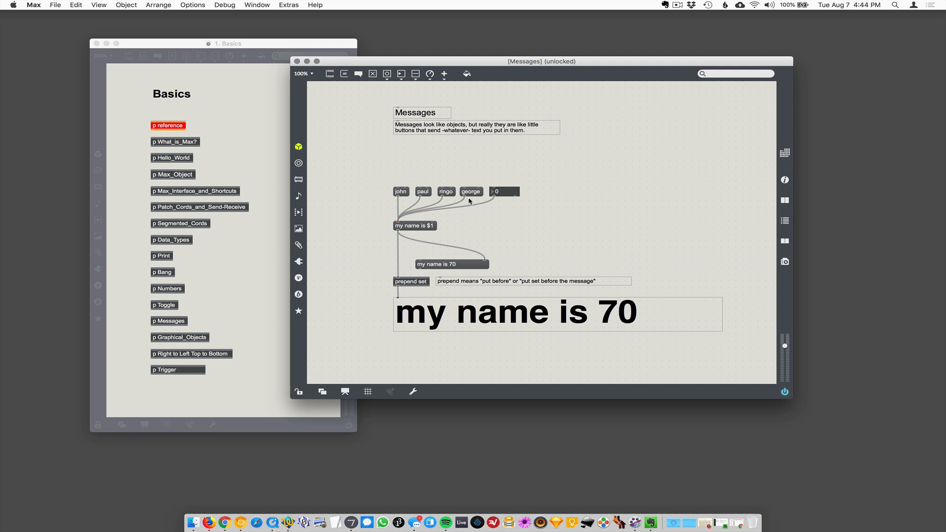
mouse_move(586, 169)
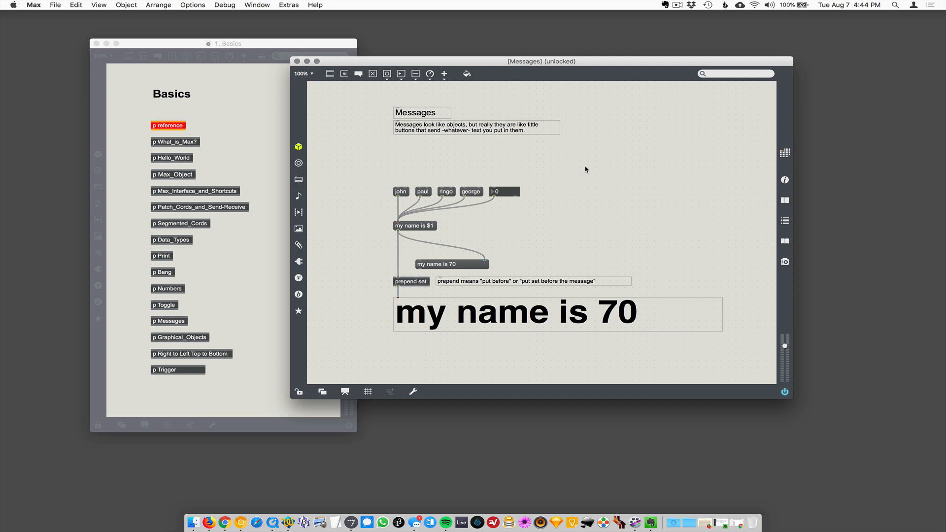
mouse_move(571, 175)
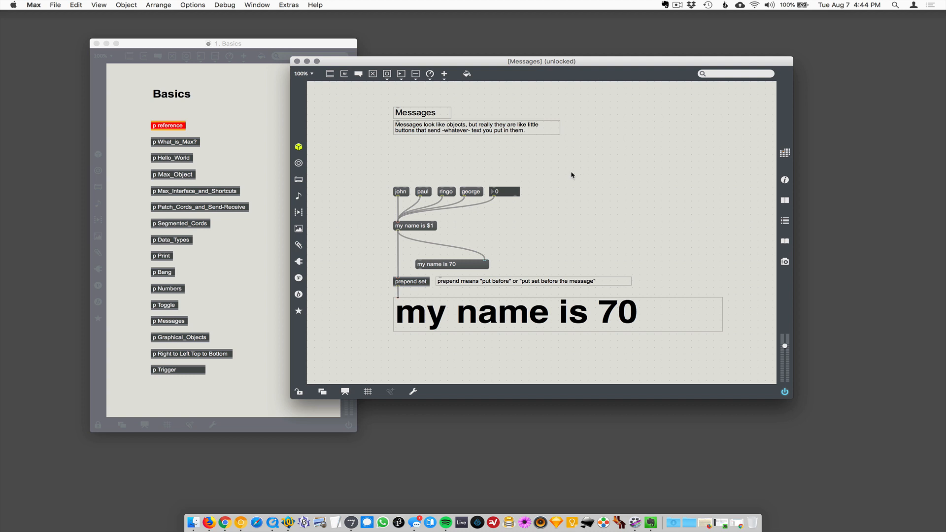
click(595, 176)
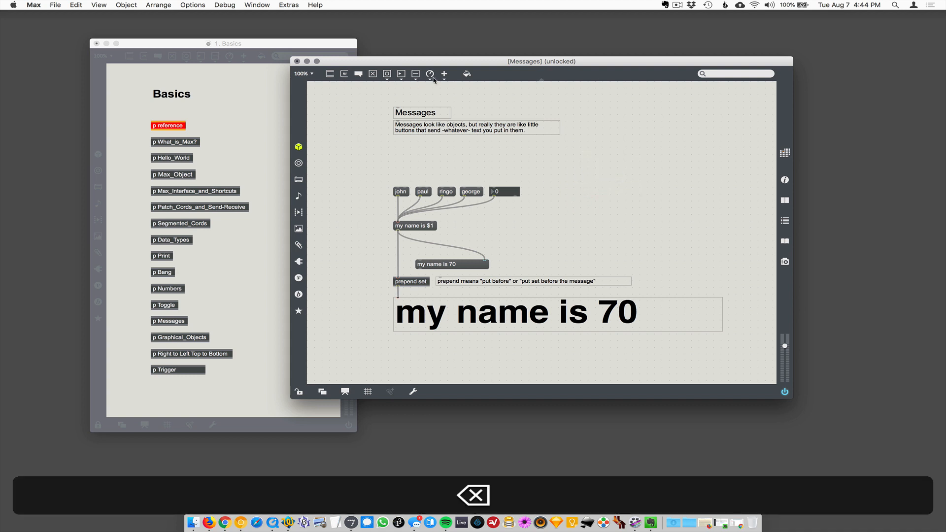
mouse_move(344, 73)
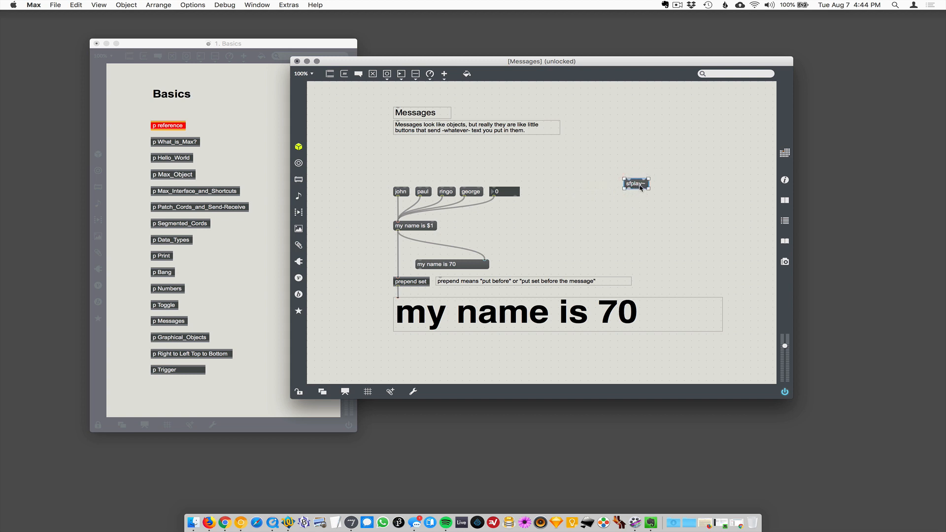
Step: Move the sfplay~ object, duplicate it, then delete both copies
drag(636, 185, 628, 172)
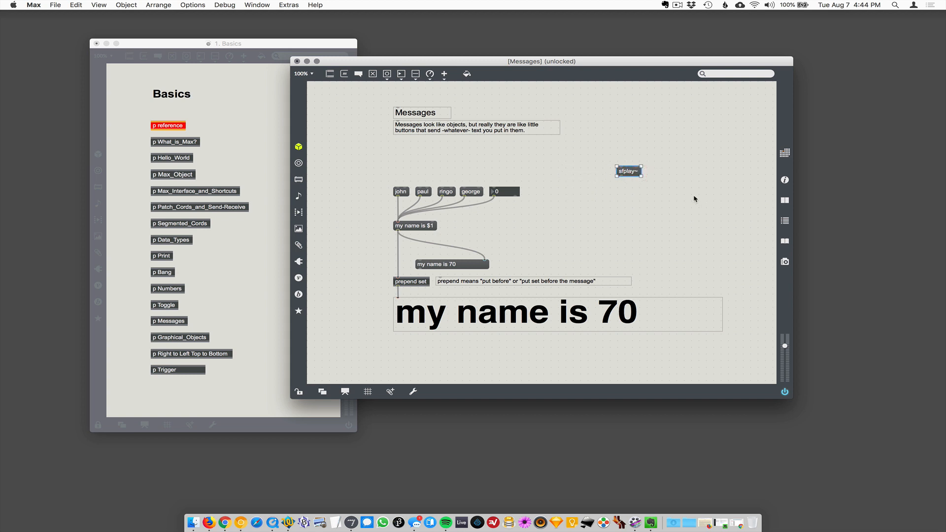
drag(629, 172, 601, 171)
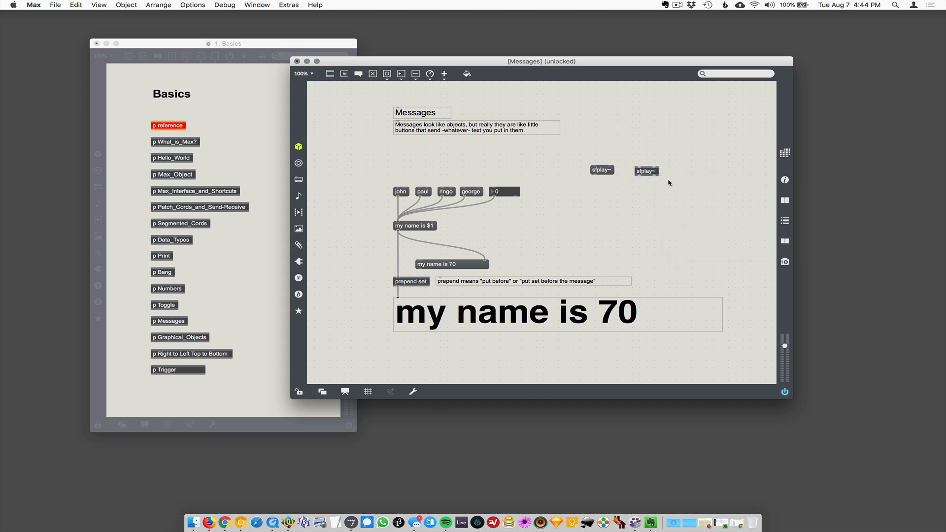
key(delete)
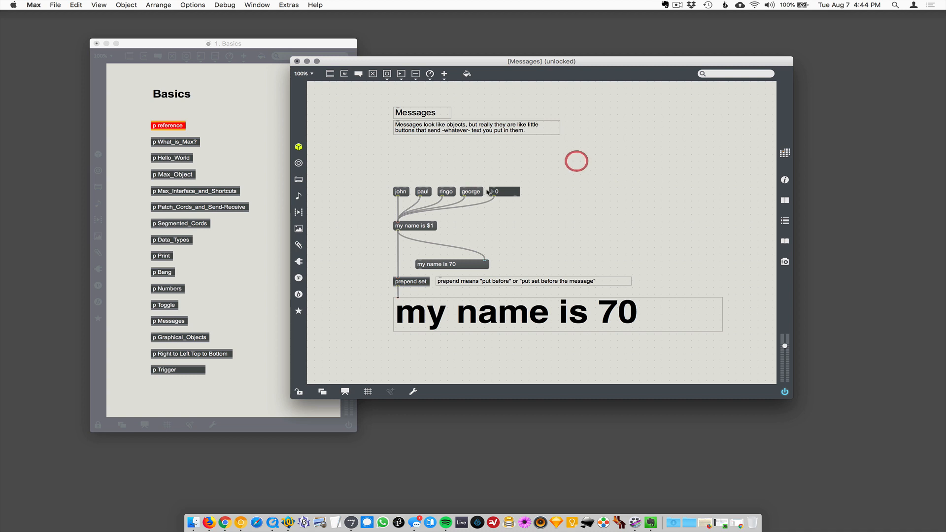
mouse_move(618, 183)
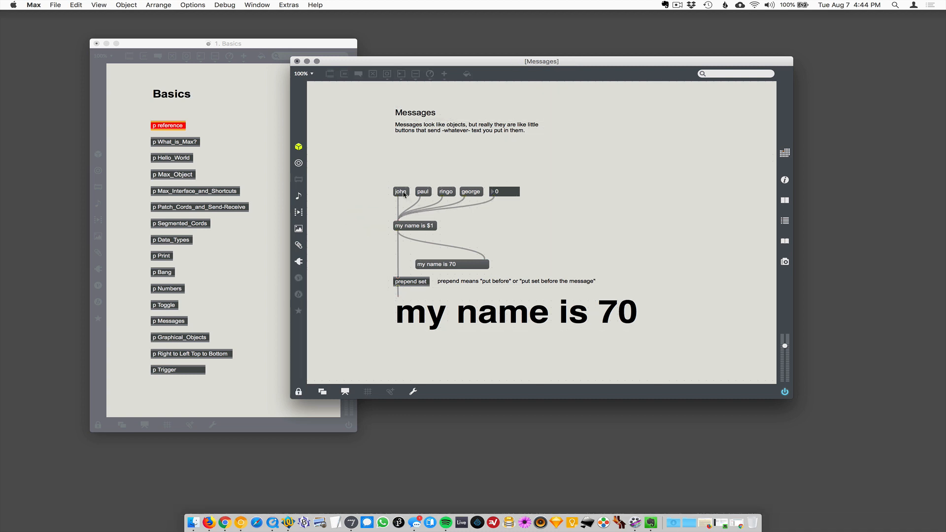
click(298, 391)
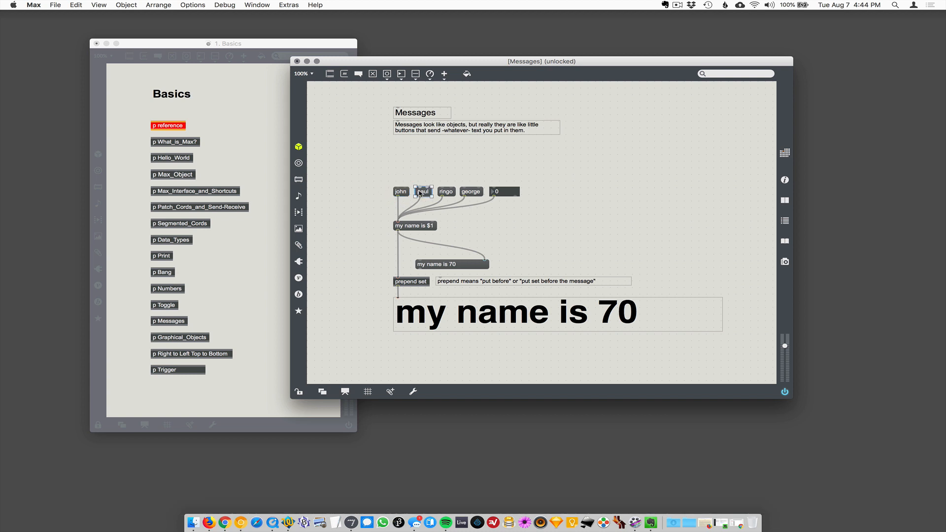
click(471, 191)
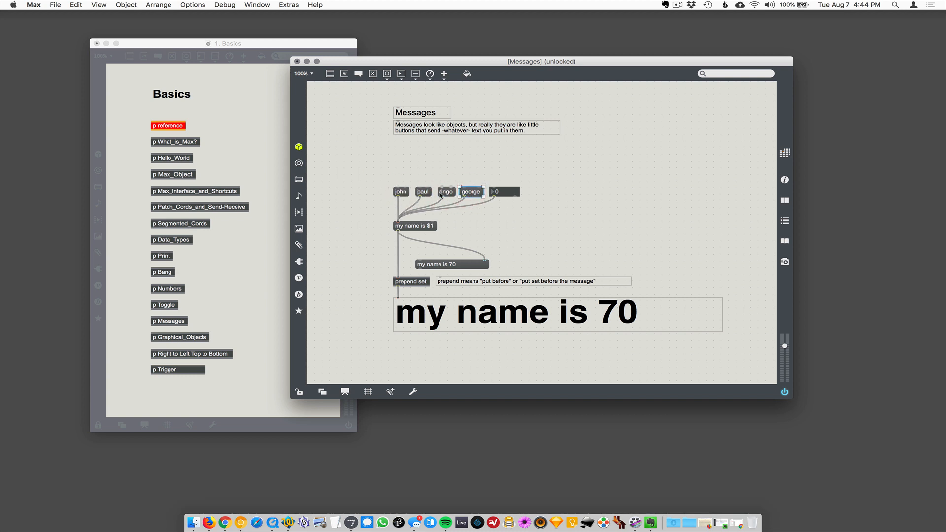
key(cmd+e)
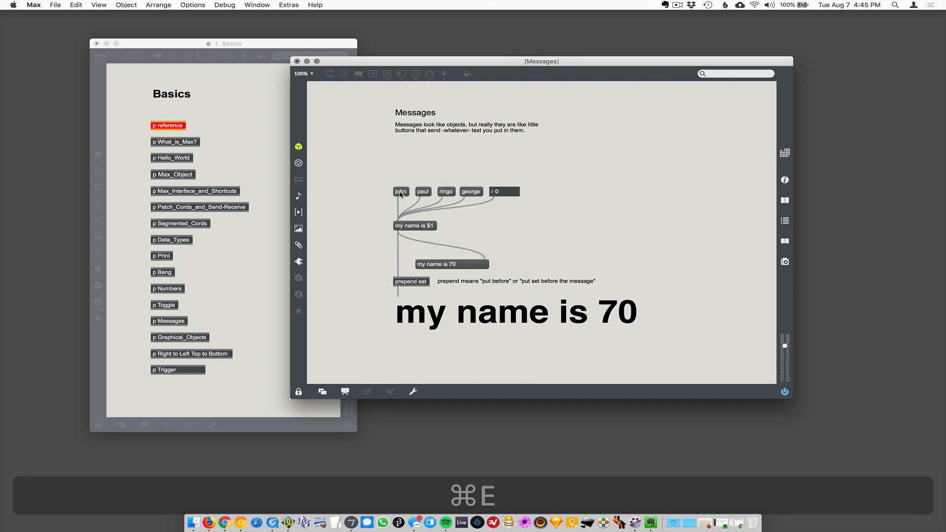
mouse_move(472, 193)
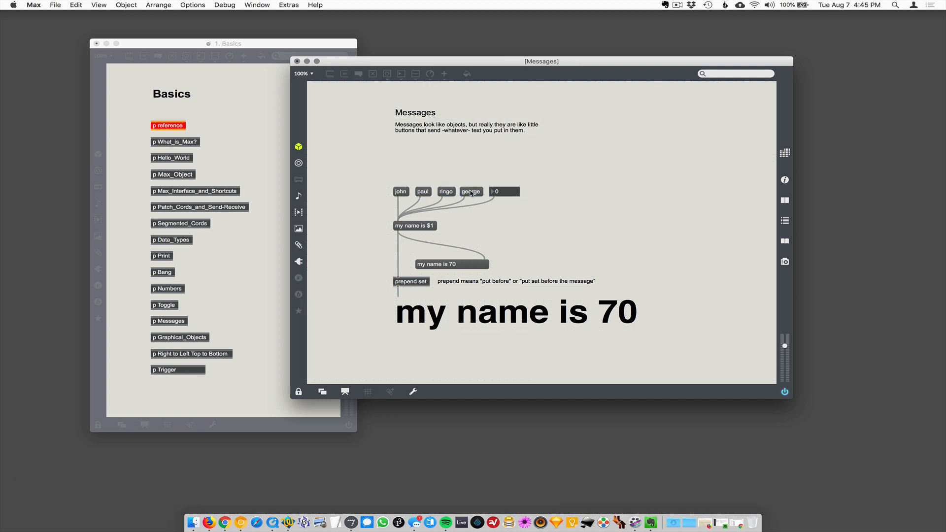
mouse_move(401, 191)
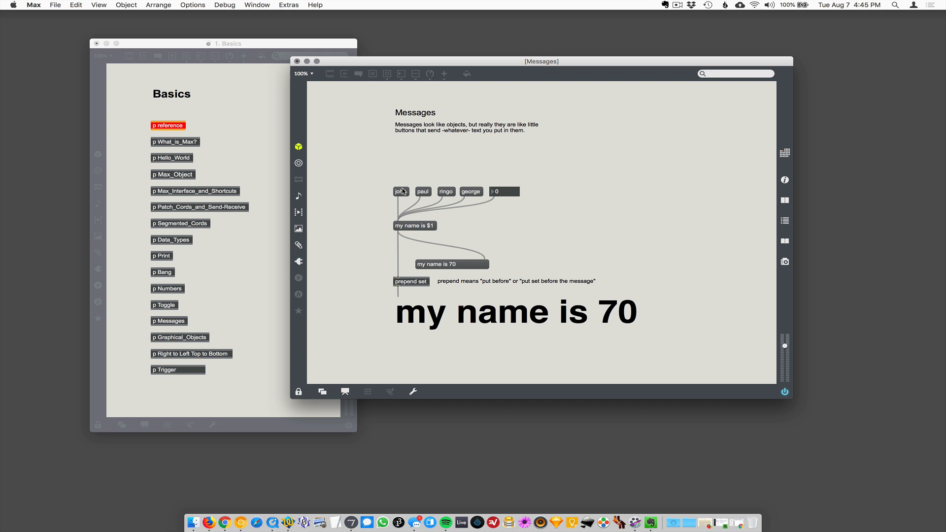
Step: Send ringo then george to the large comment and shift the comment to the left
click(446, 191)
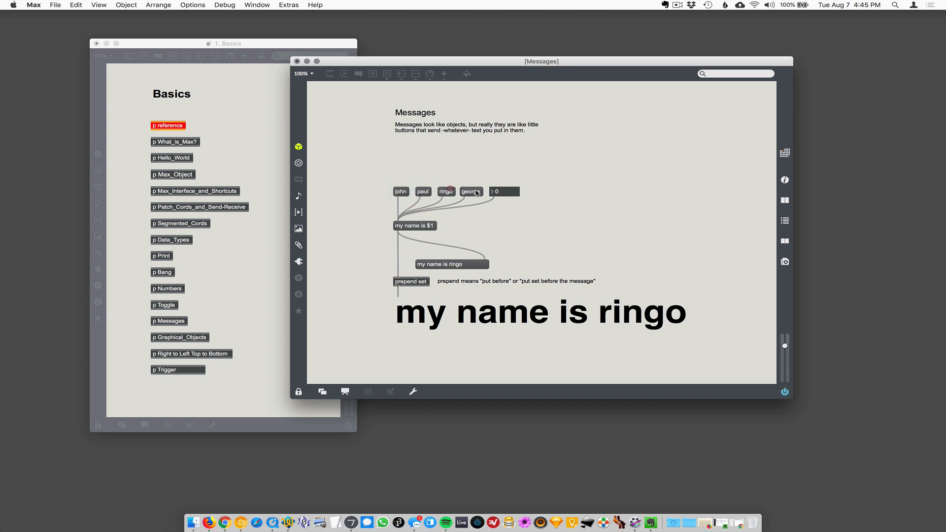
click(471, 191)
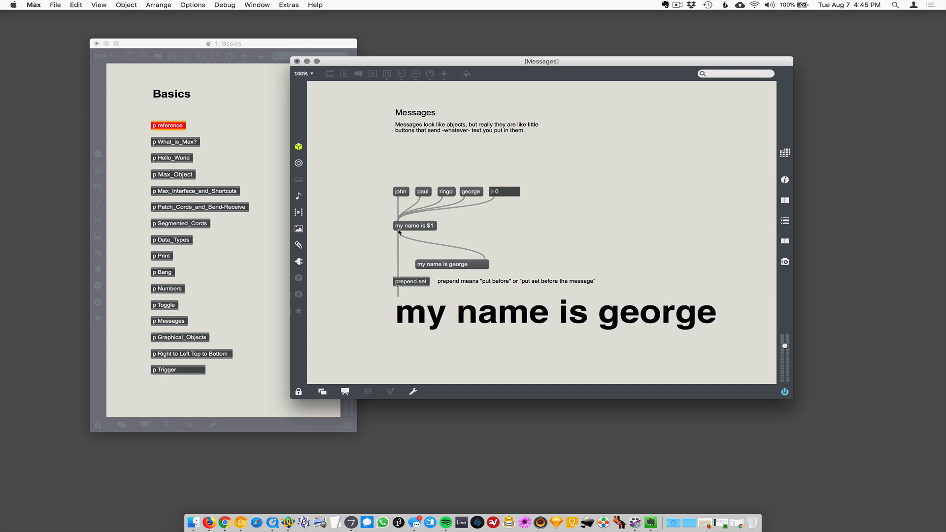
mouse_move(430, 232)
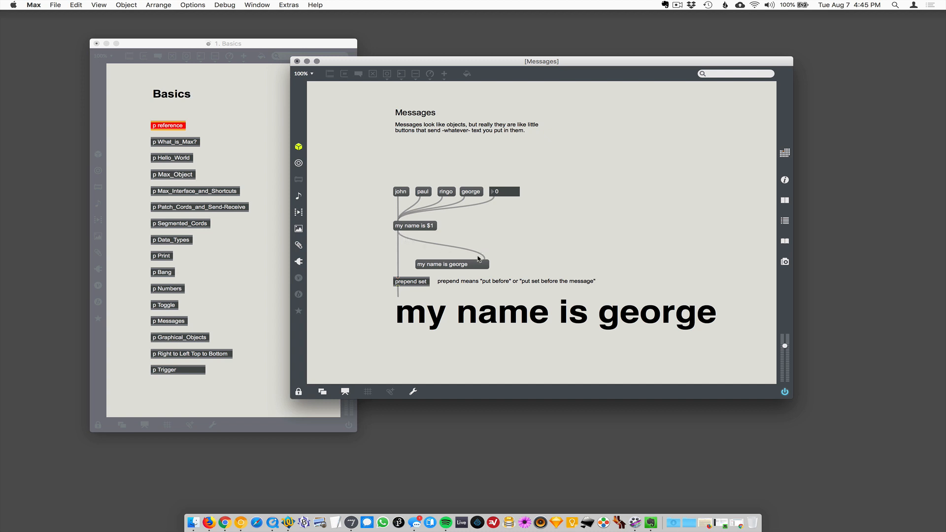
mouse_move(395, 300)
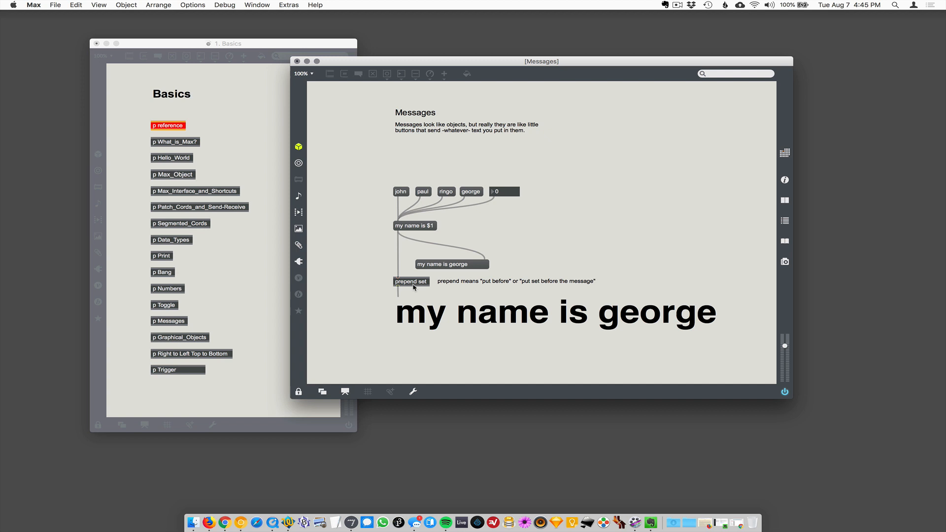
mouse_move(426, 287)
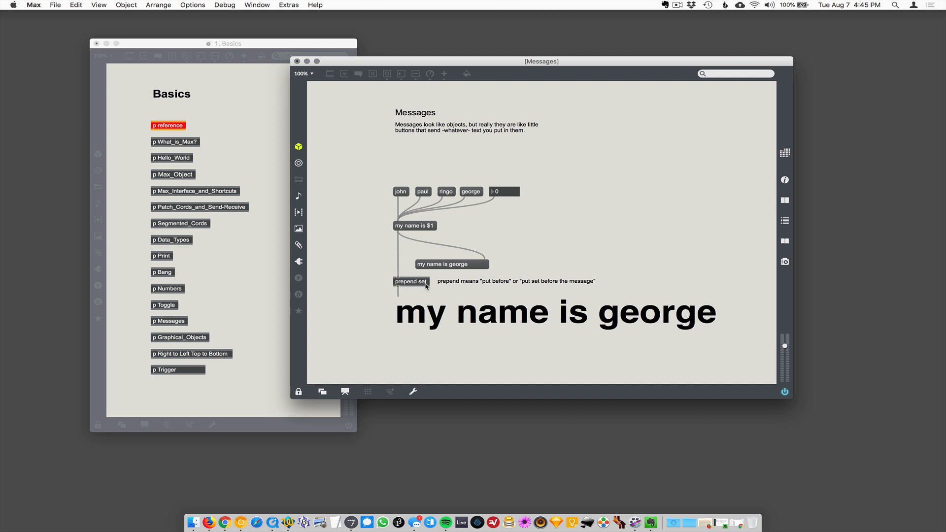
mouse_move(497, 287)
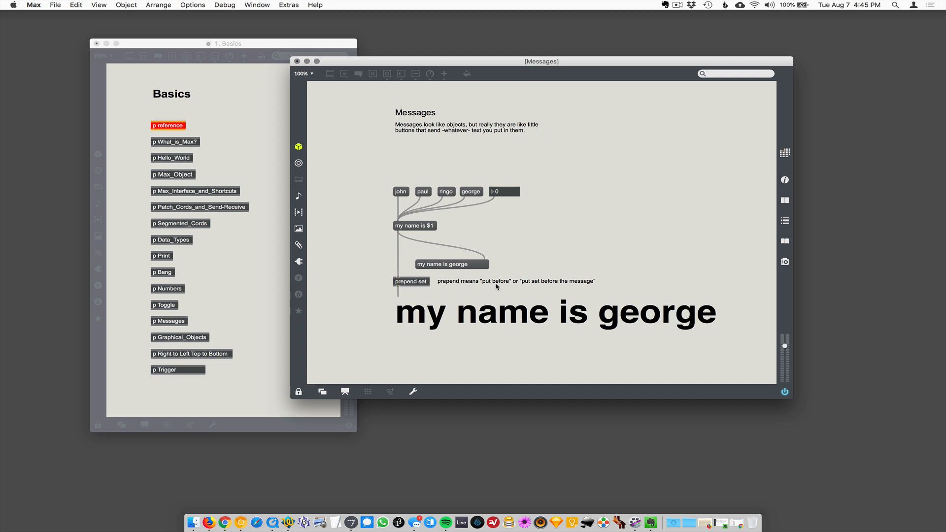
mouse_move(424, 286)
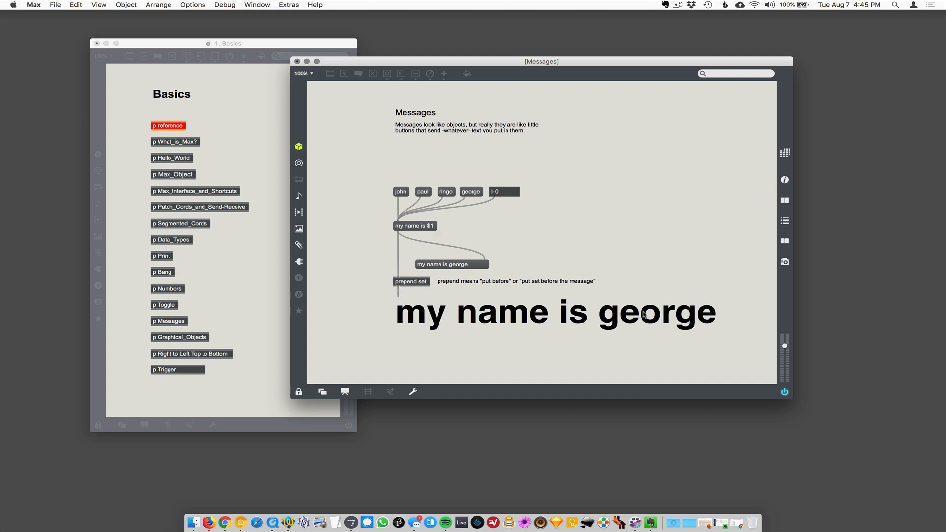
drag(555, 313, 504, 312)
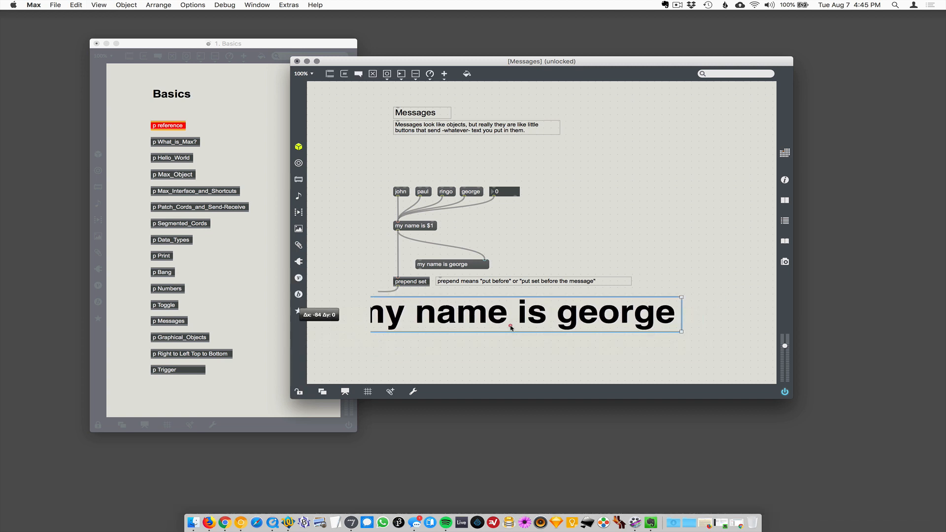
Step: Place the large name comment lower below prepend set and lock the patch again
drag(510, 328, 556, 285)
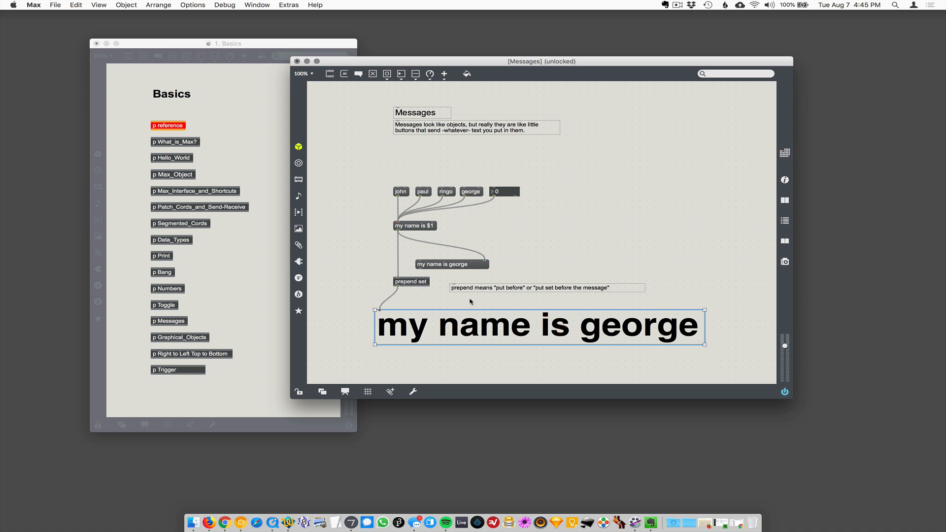
key(cmd+e)
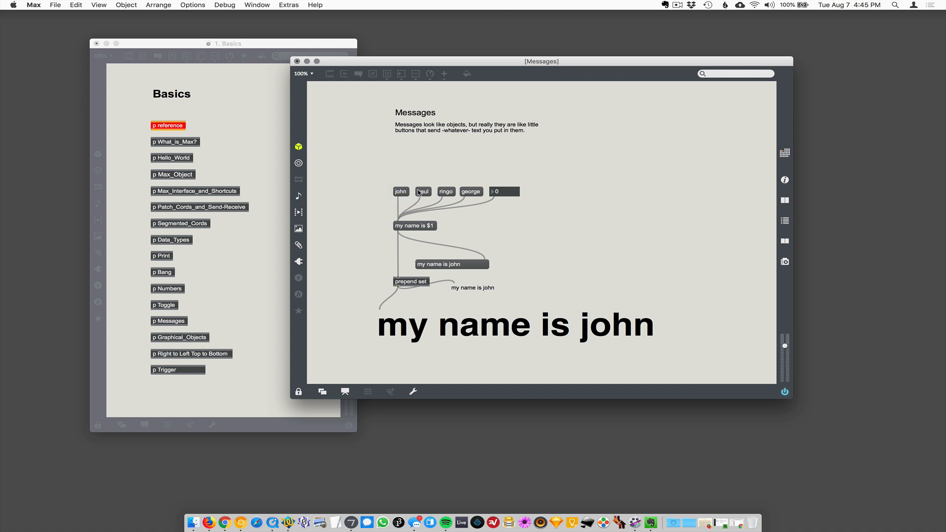
Step: Send paul then ringo so the large comment reads 'my name is ringo'
click(423, 191)
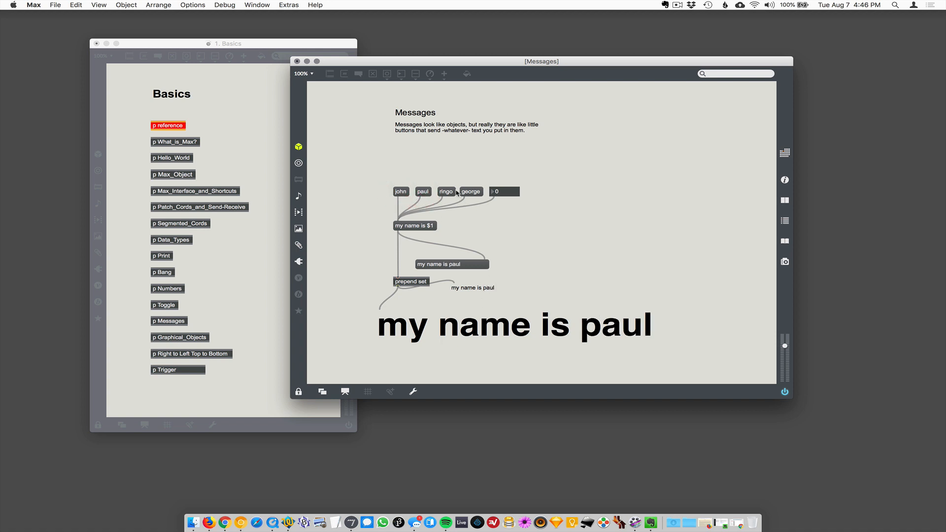
click(446, 191)
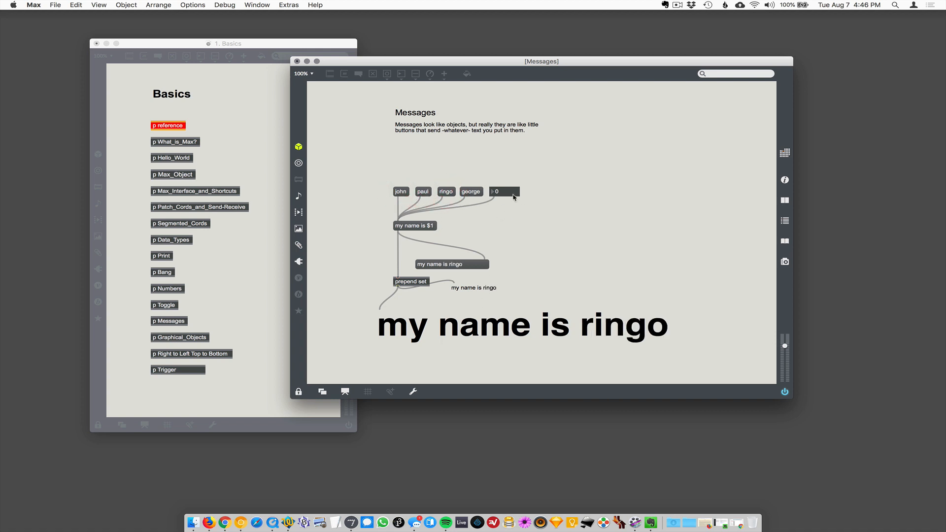
mouse_move(426, 229)
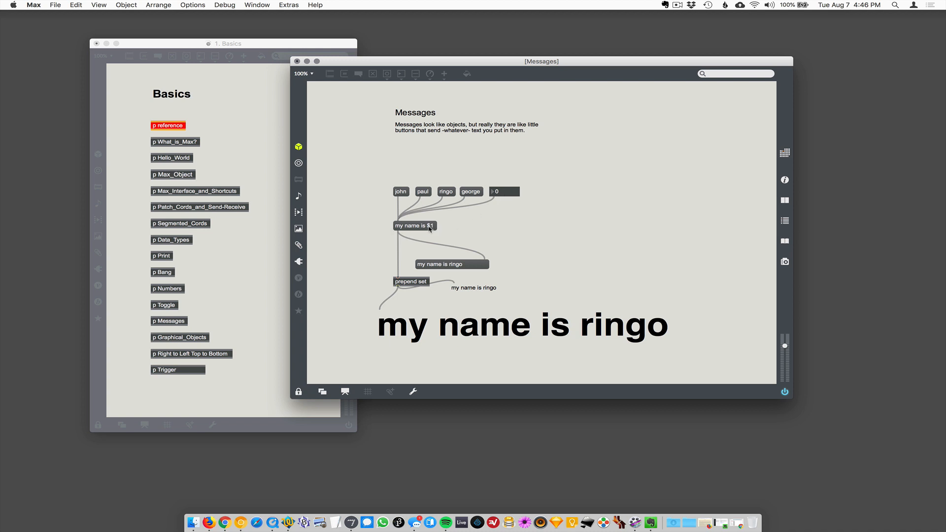
Step: Drag the number box up to 146 so the comment reads 'my name is 146'
click(505, 179)
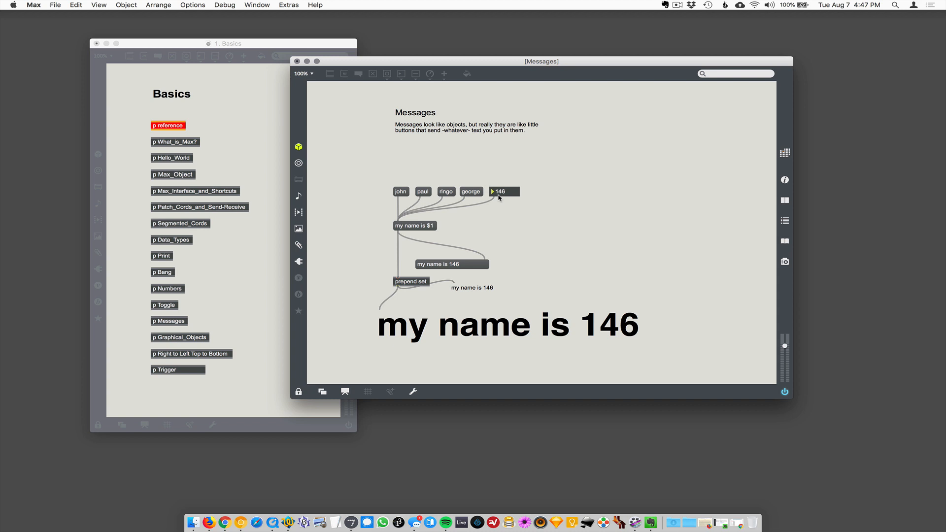
mouse_move(430, 195)
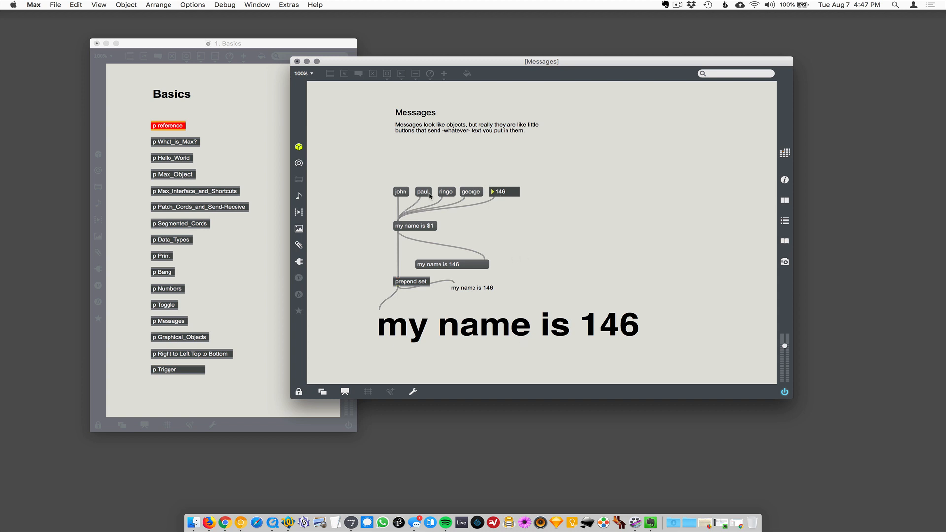